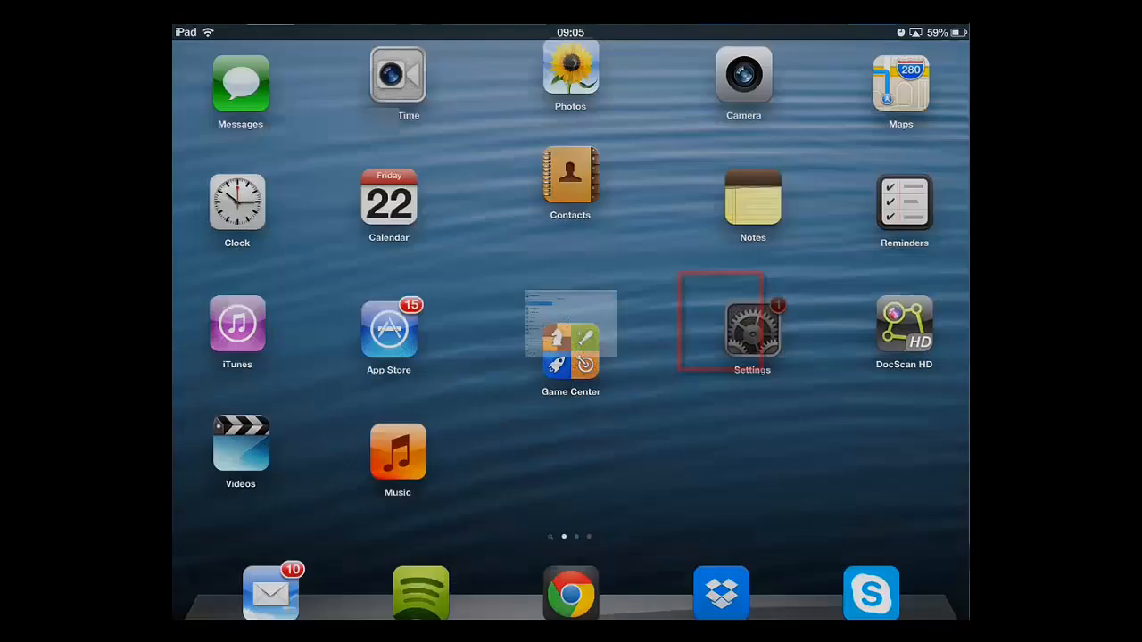
Launch the Settings app from the iPad Home Screen.
{"action": "left_click", "coordinate": [752, 326]}
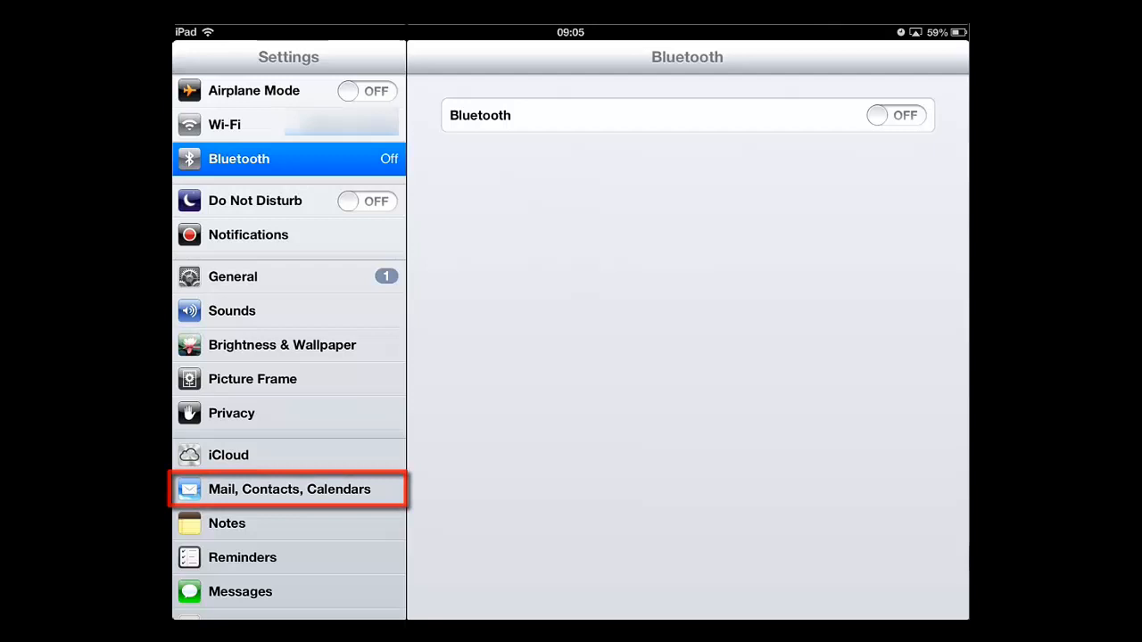
Show the Mail, Contacts, Calendars page listing the Gmail and Yahoo! accounts.
{"action": "left_click", "coordinate": [288, 489]}
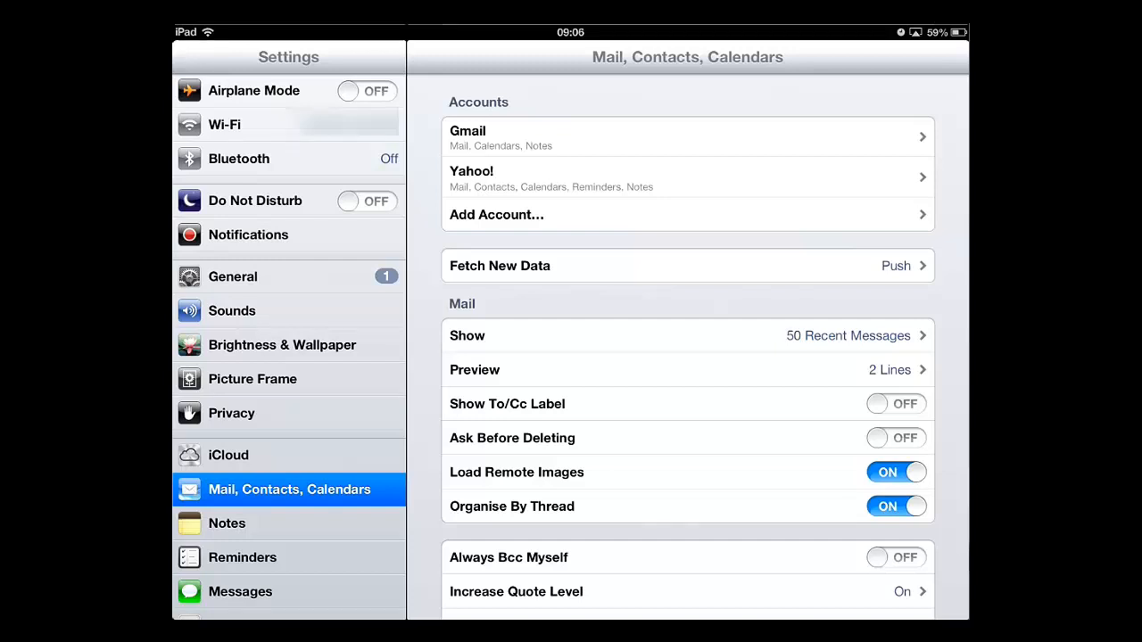
{"action": "left_click", "coordinate": [688, 177]}
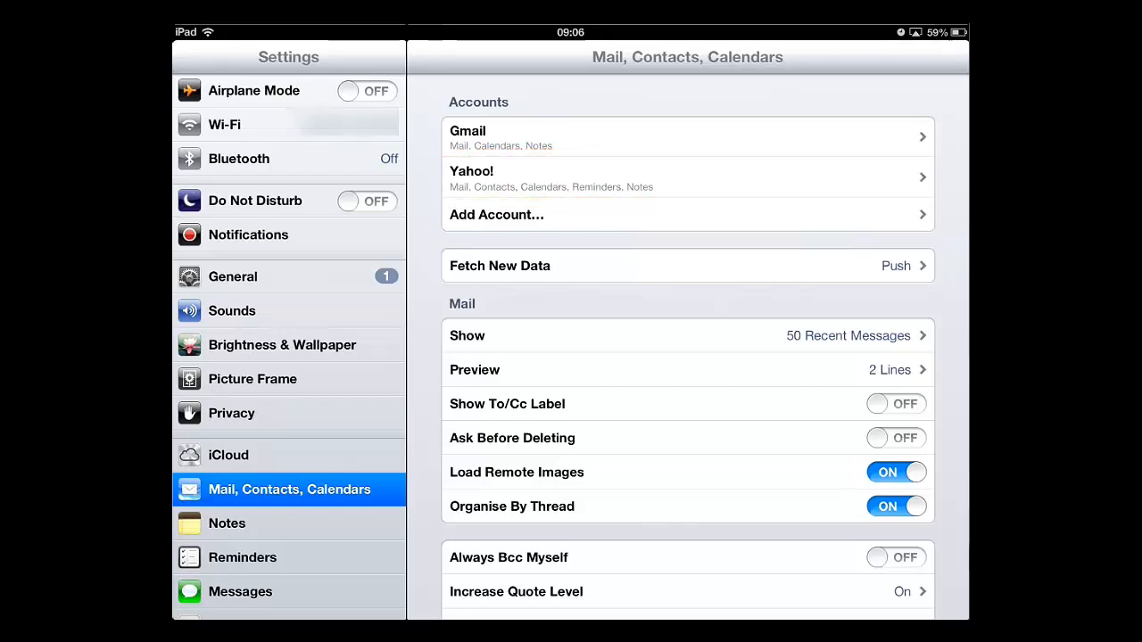
Remove the Yahoo! account via Delete Account and confirm the deletion.
{"action": "left_click", "coordinate": [687, 176]}
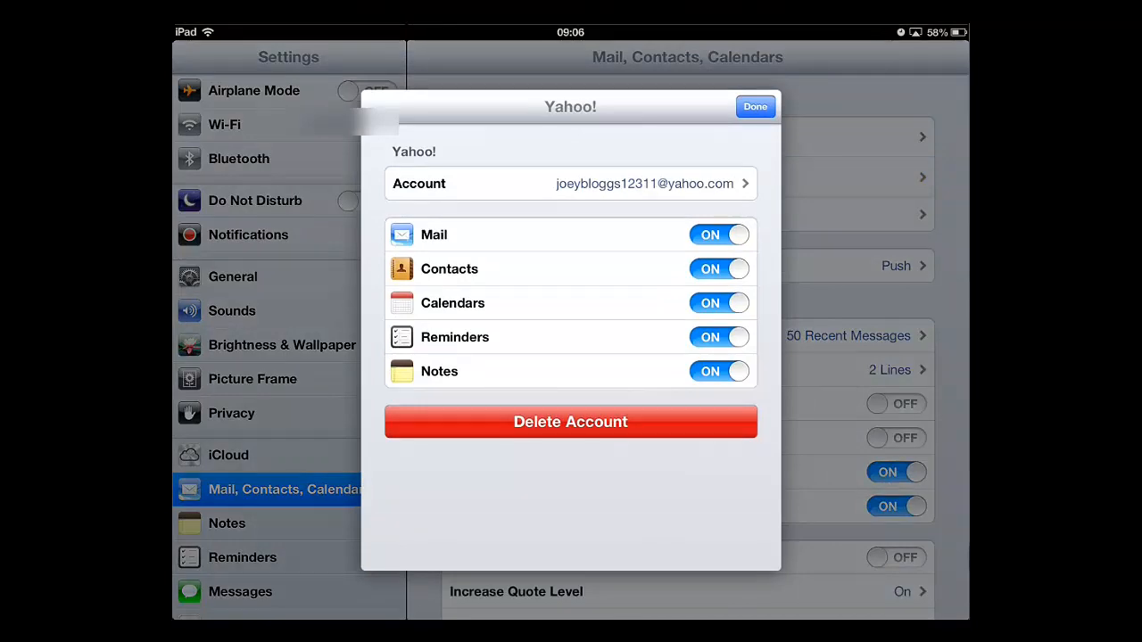
{"action": "left_click", "coordinate": [570, 421]}
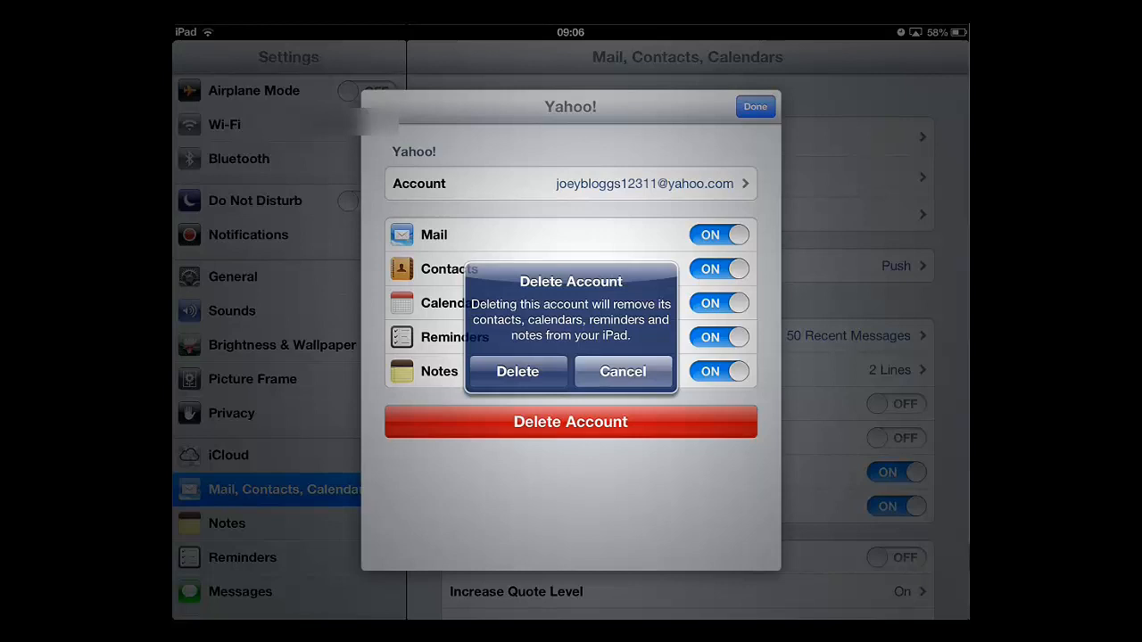
{"action": "left_click", "coordinate": [622, 371]}
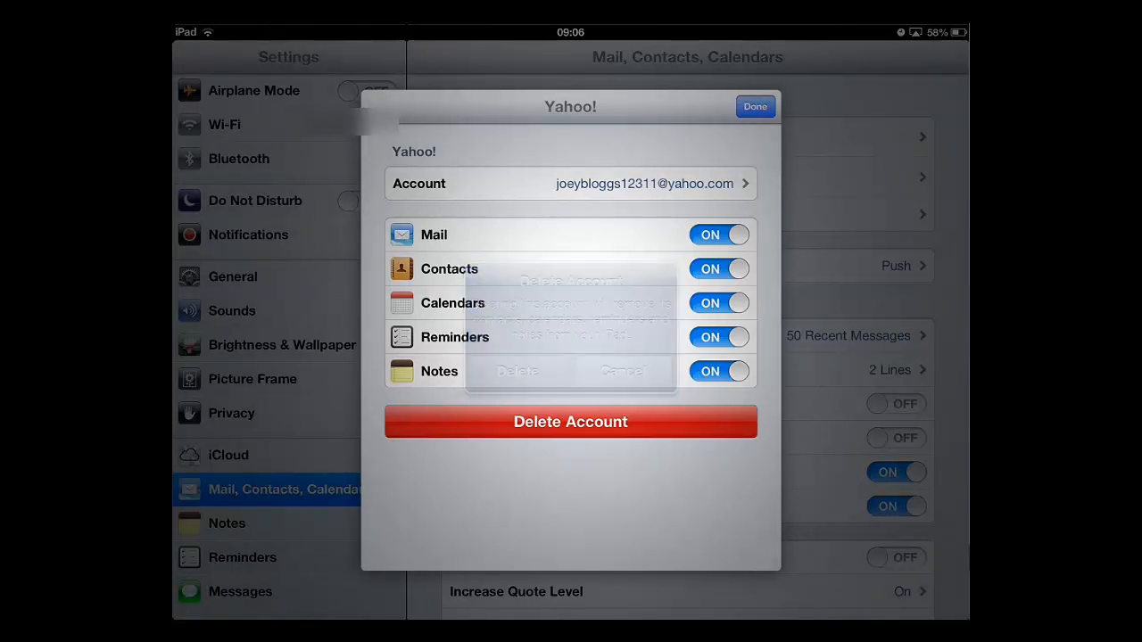